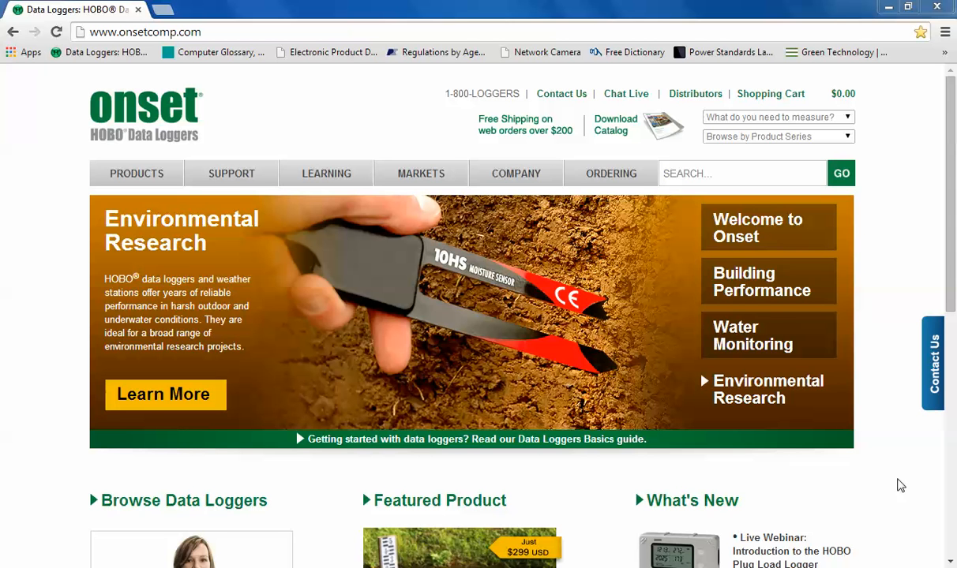
mouse_move(733, 453)
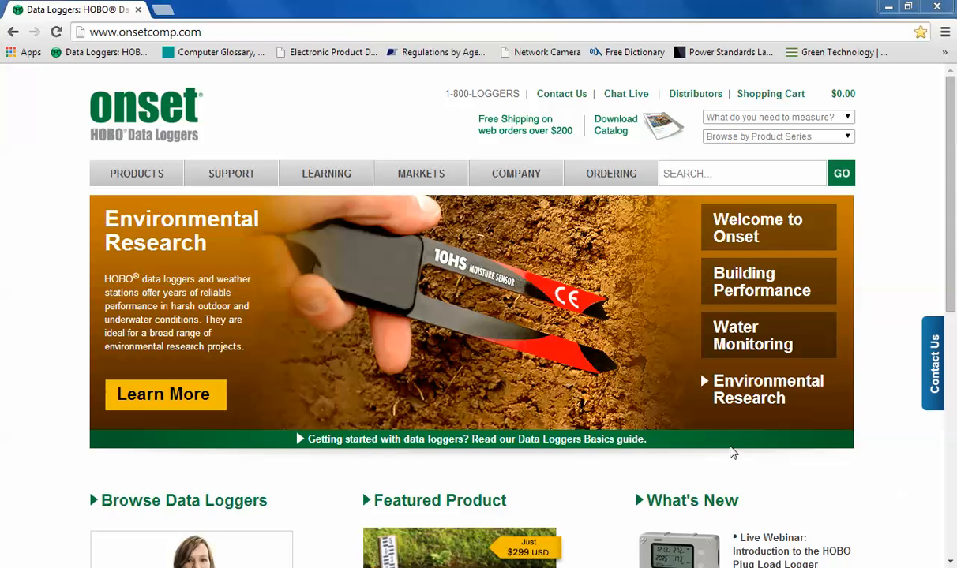
mouse_move(300, 142)
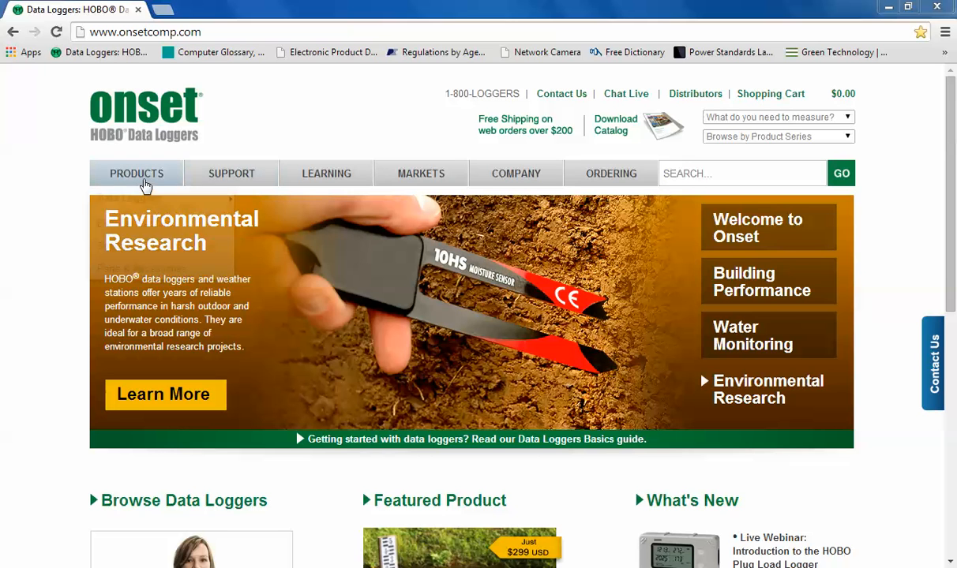
- Navigate the Onset site to the Data Logger Software page via the Products menu
click(136, 172)
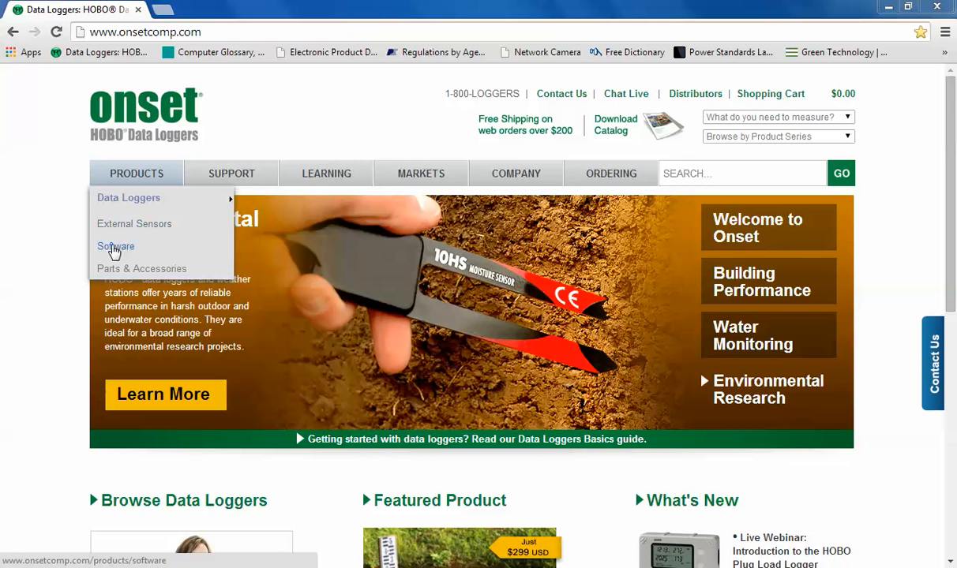
click(115, 246)
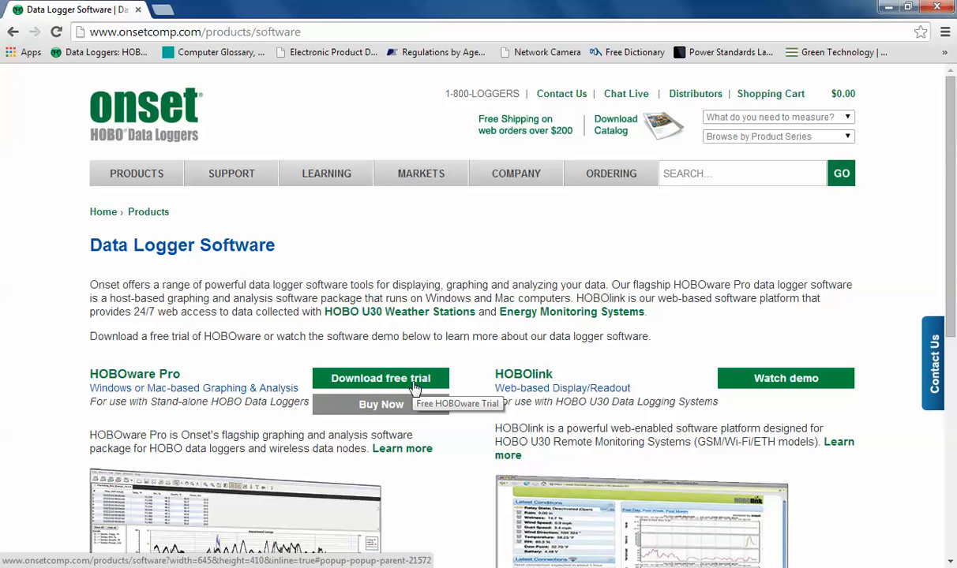
mouse_move(888, 6)
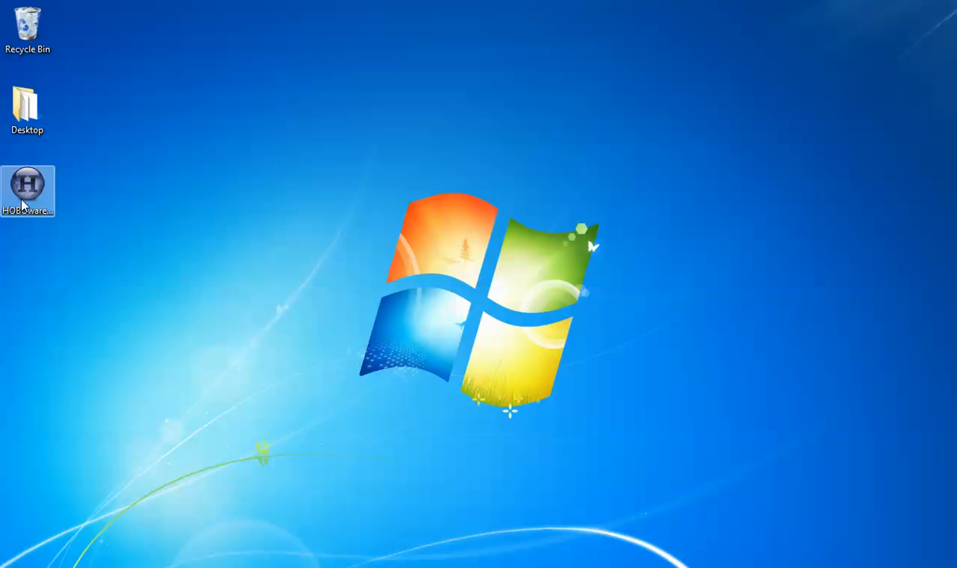
- Run HOBOware_Setup.exe, allow it, and start the wizard in English
double_click(29, 183)
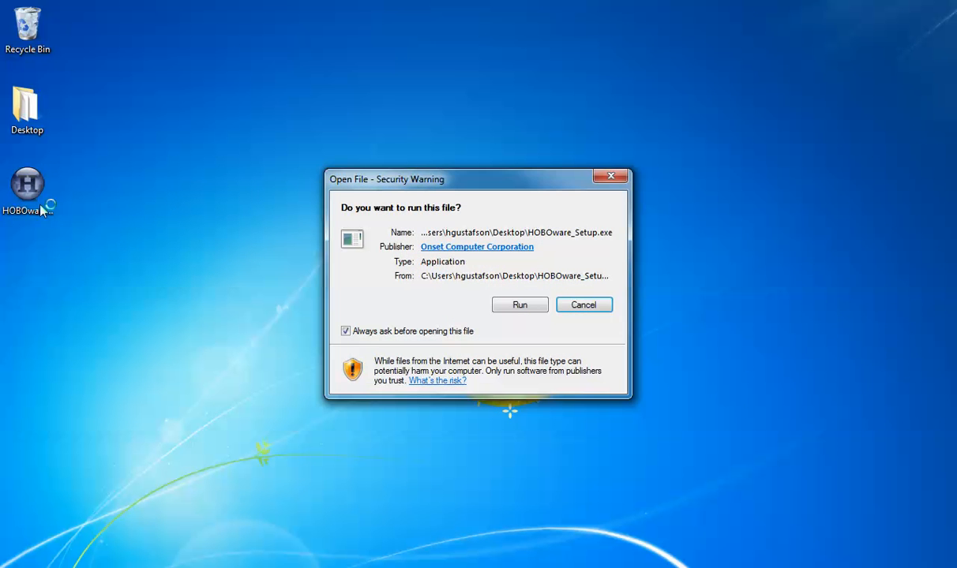
click(520, 304)
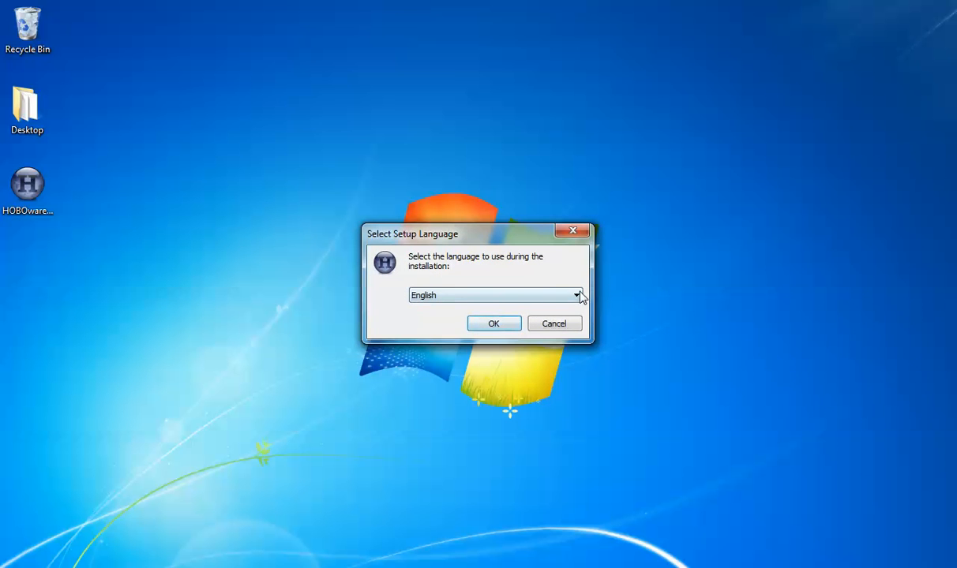
click(578, 295)
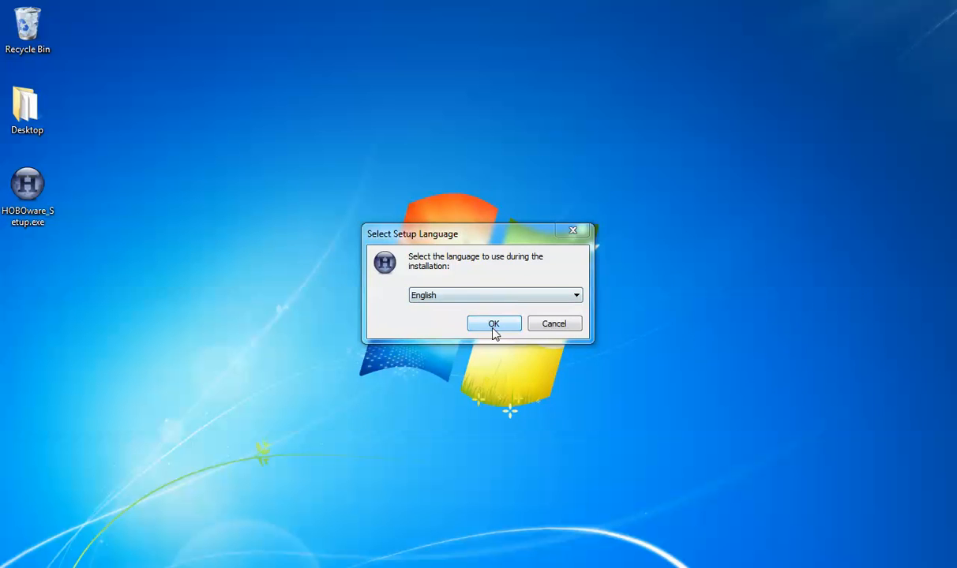
click(494, 324)
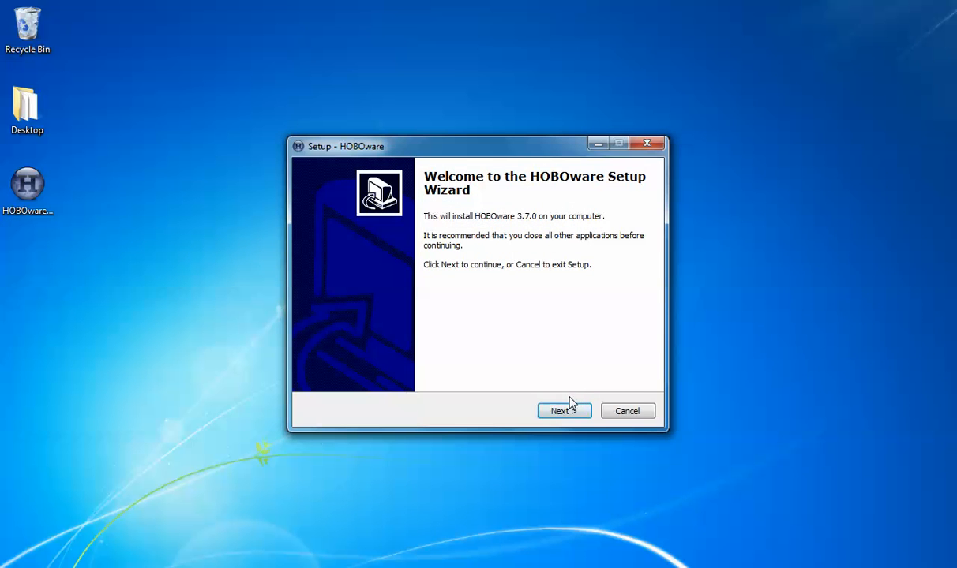
click(564, 411)
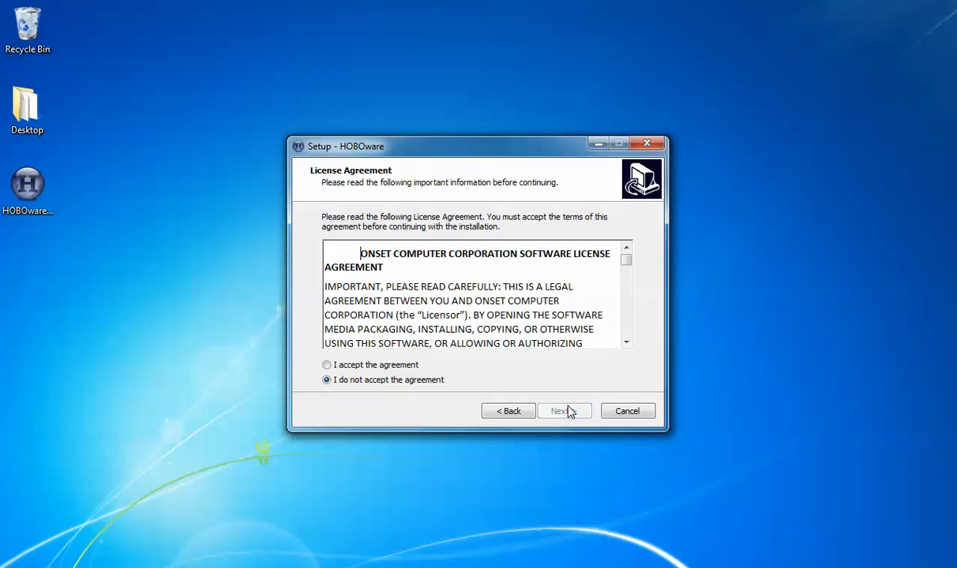
- Accept the license agreement and keep the default install folder, Start Menu folder and desktop icon
click(327, 365)
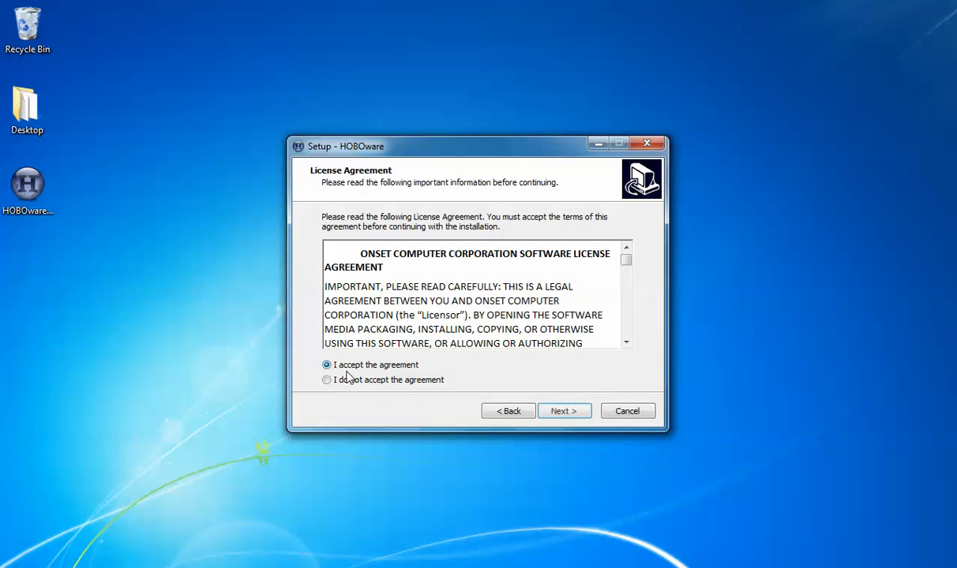
click(564, 411)
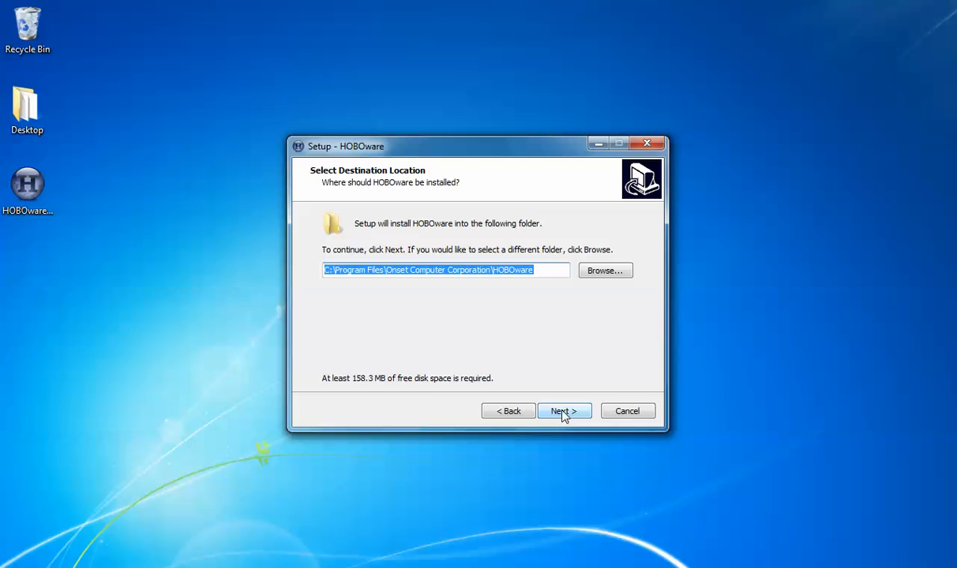
click(564, 410)
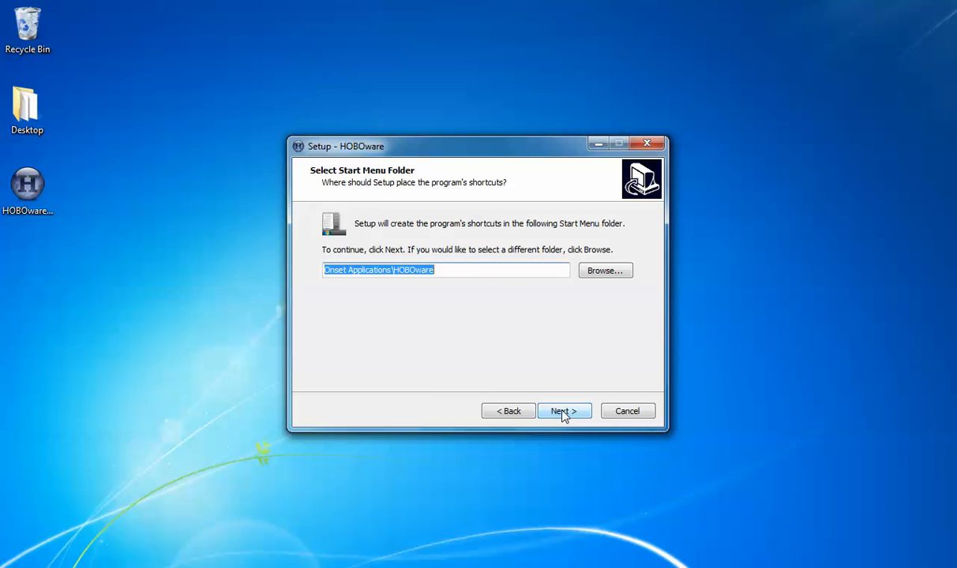
click(564, 410)
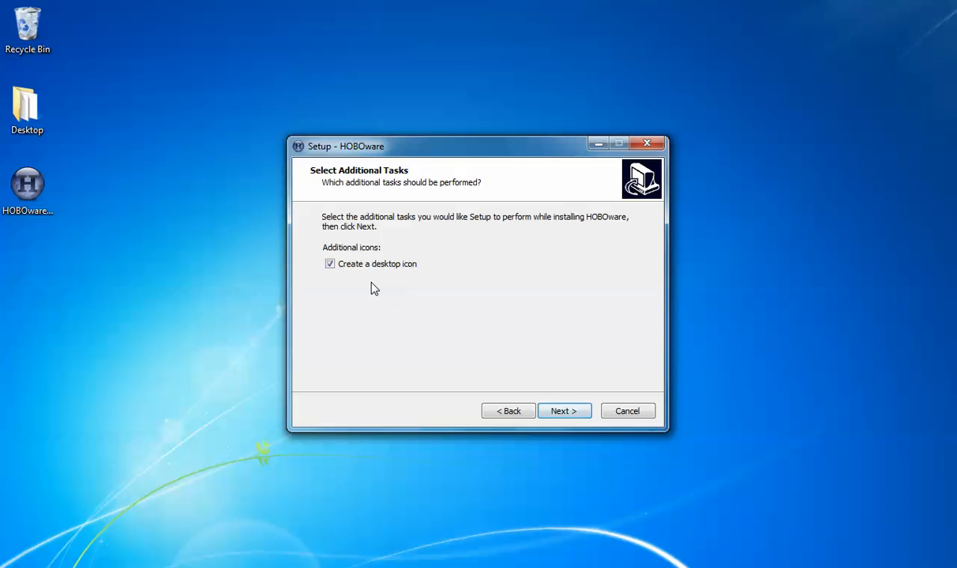
mouse_move(557, 390)
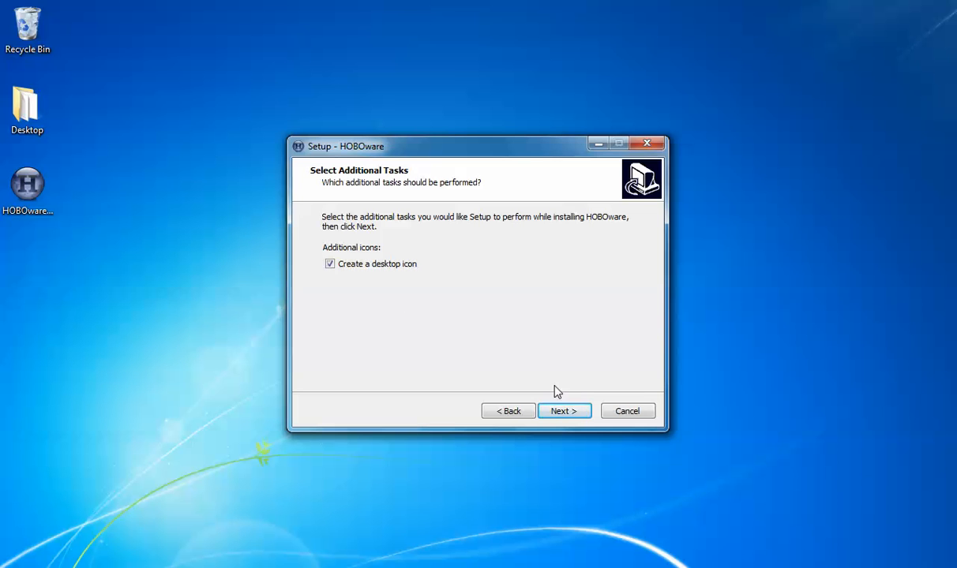
click(564, 411)
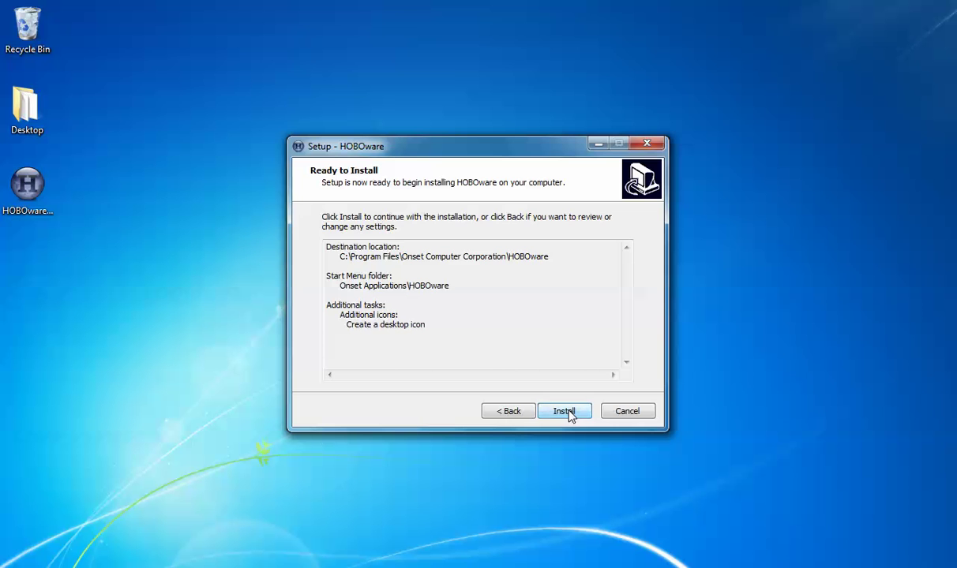
- Install HOBOware, finish the wizard without the README, and select the new desktop shortcut
click(563, 411)
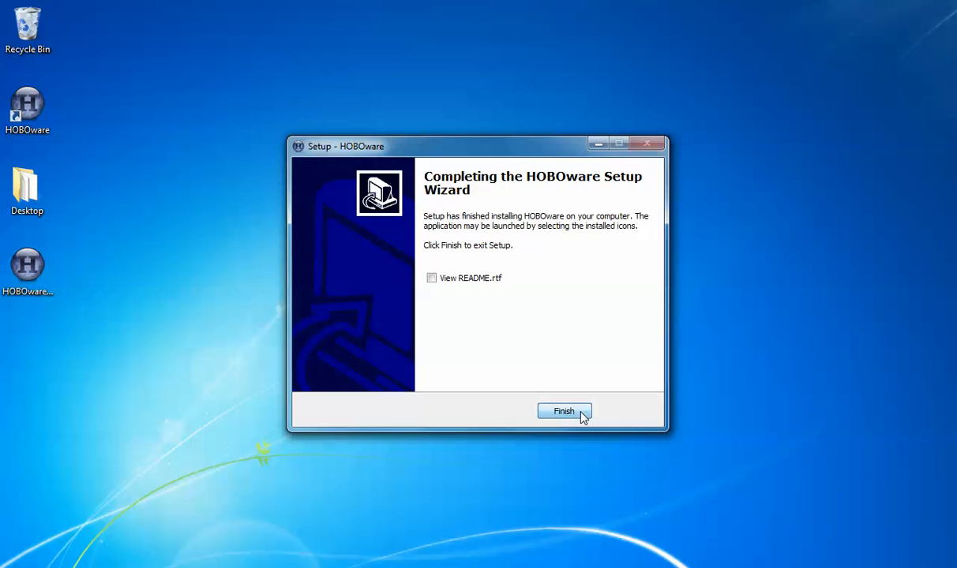
click(564, 410)
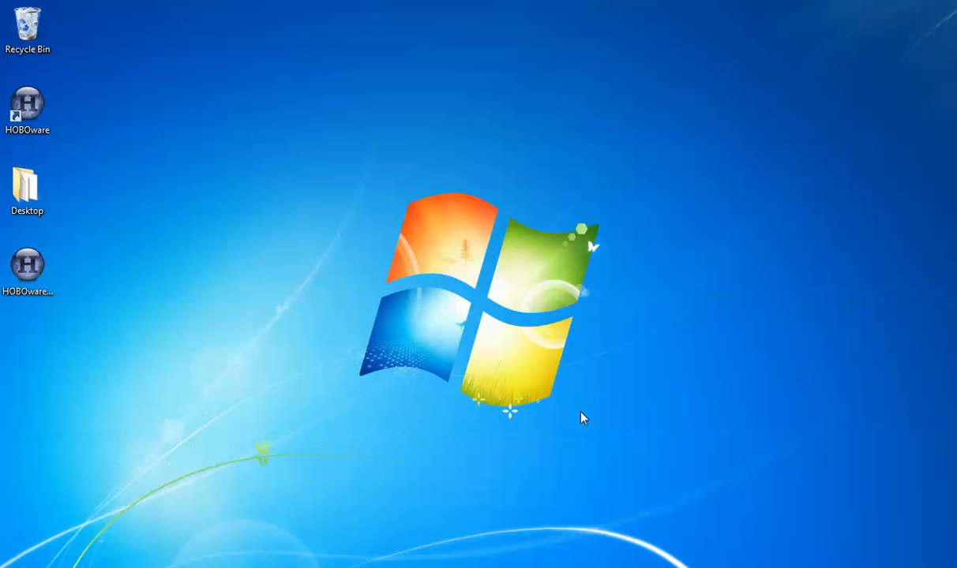
click(29, 104)
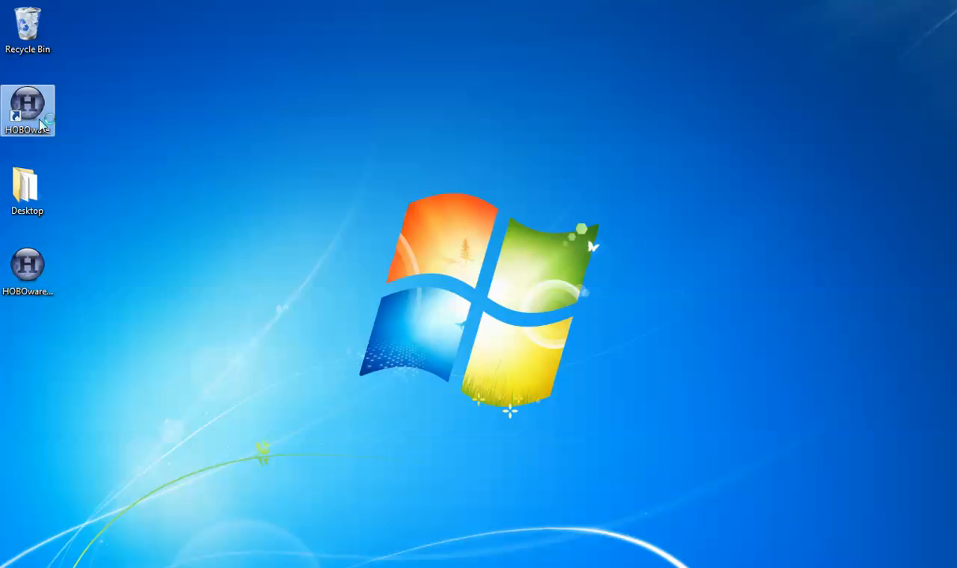
- Launch HOBOware Pro from the desktop and decline the update check
double_click(28, 108)
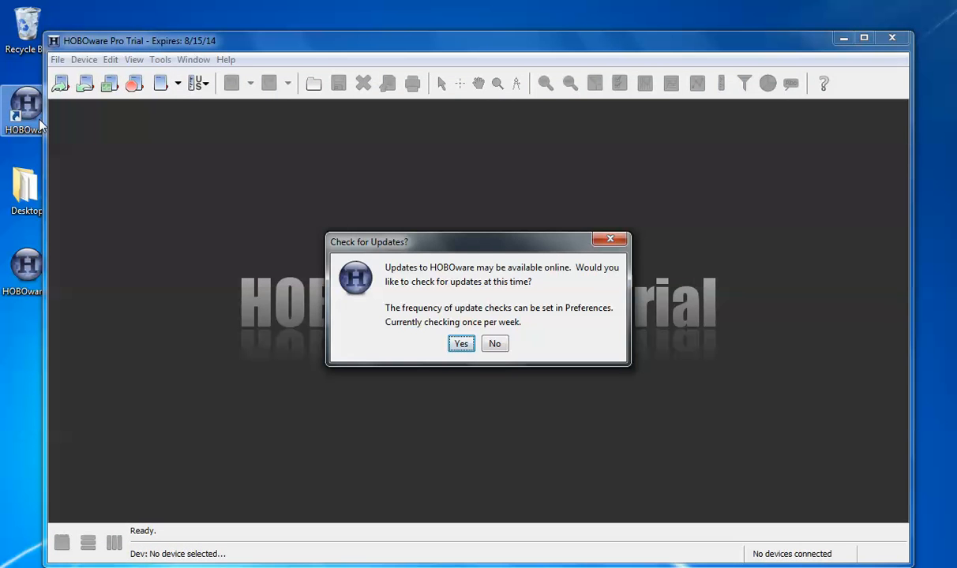
mouse_move(494, 407)
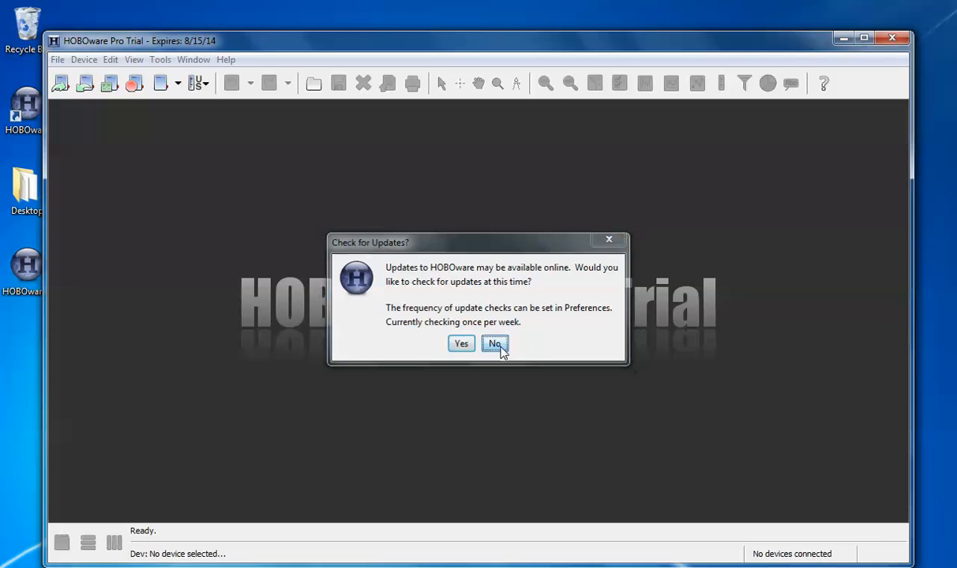
click(494, 345)
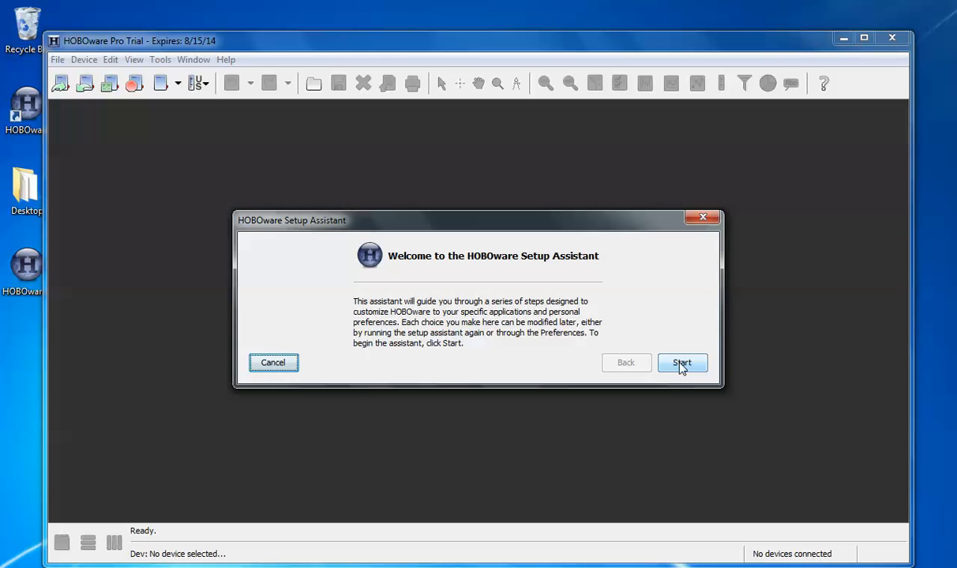
- Advance past the welcome and keep USB and serial devices on COM4 as the device types
click(682, 361)
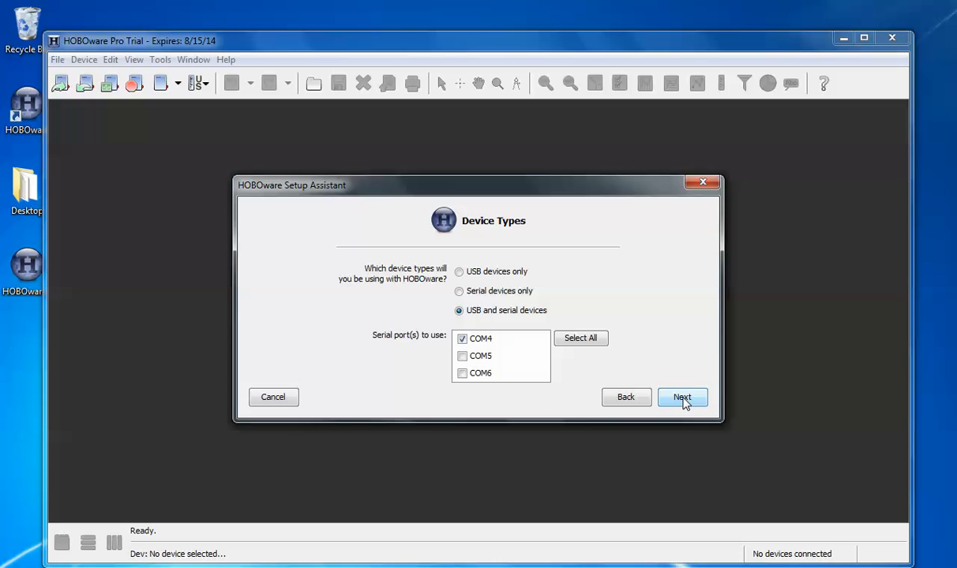
mouse_move(680, 360)
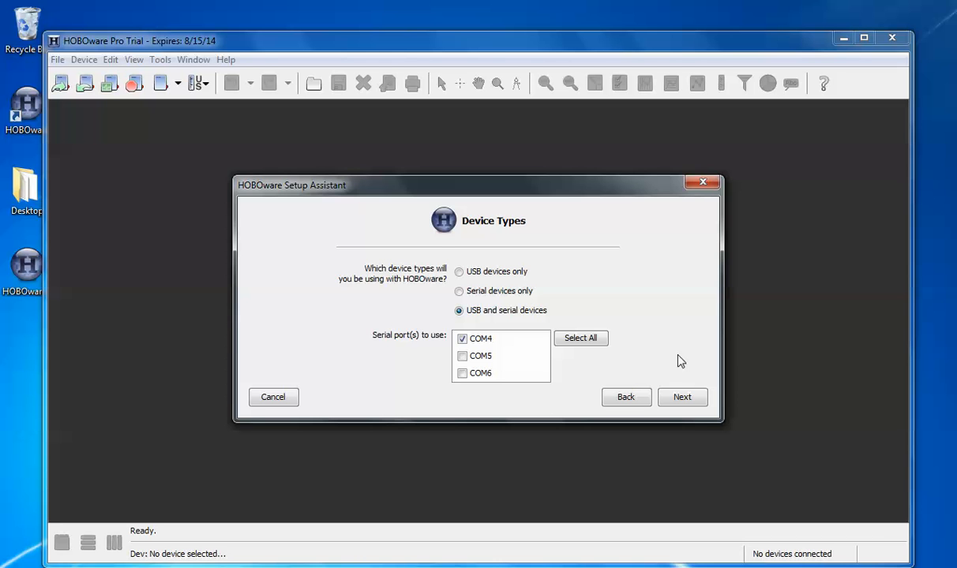
mouse_move(683, 385)
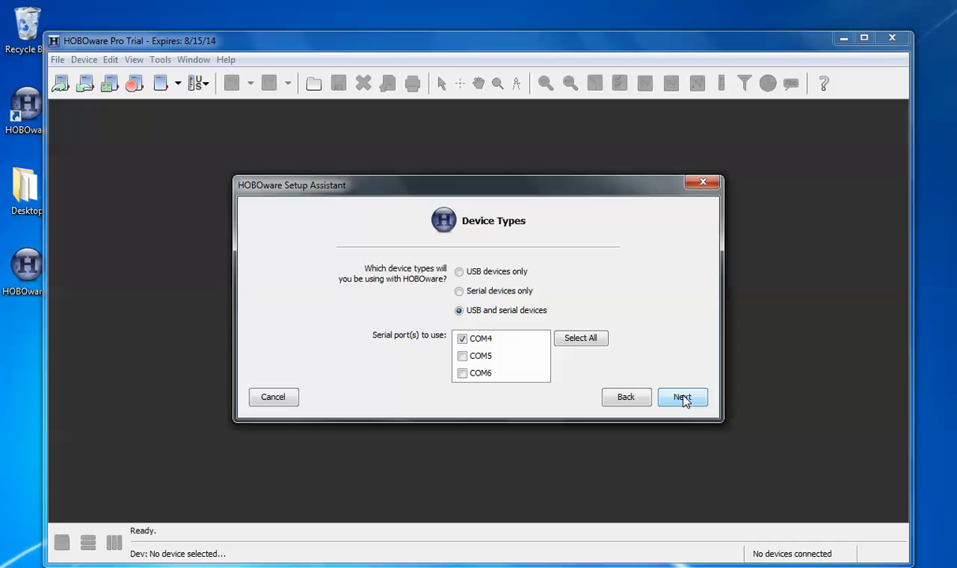
click(682, 398)
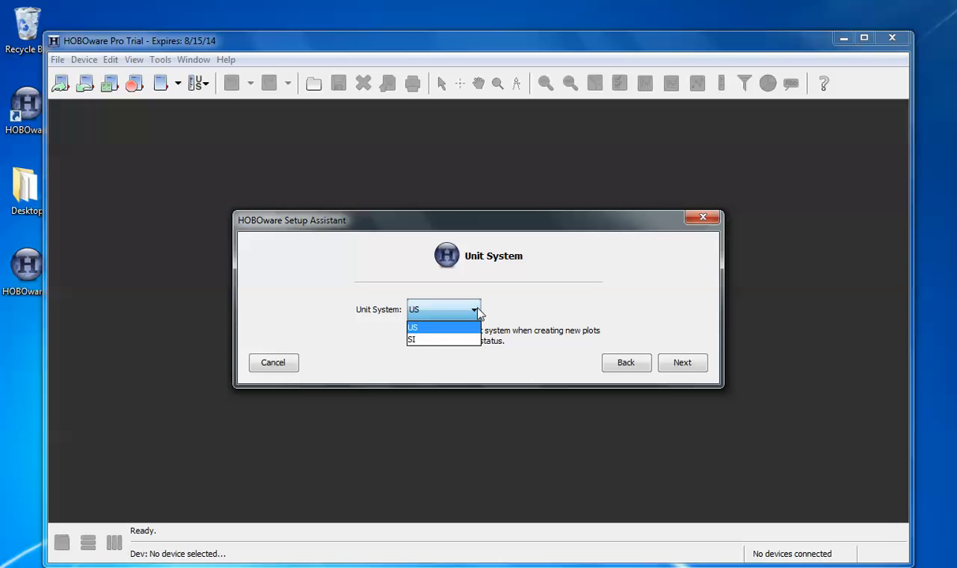
mouse_move(691, 361)
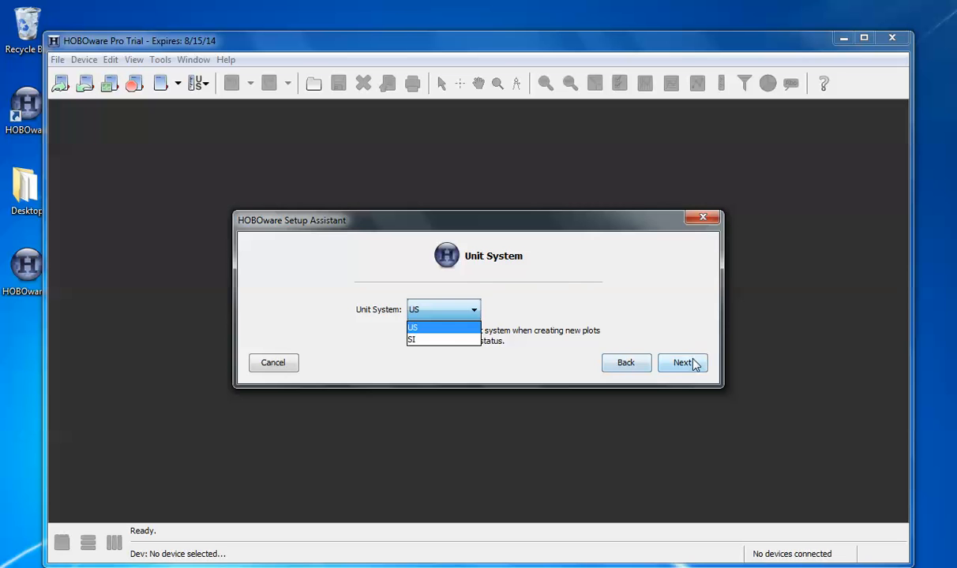
- Keep US units and all data assistants, then finish the Setup Assistant with Done
click(682, 361)
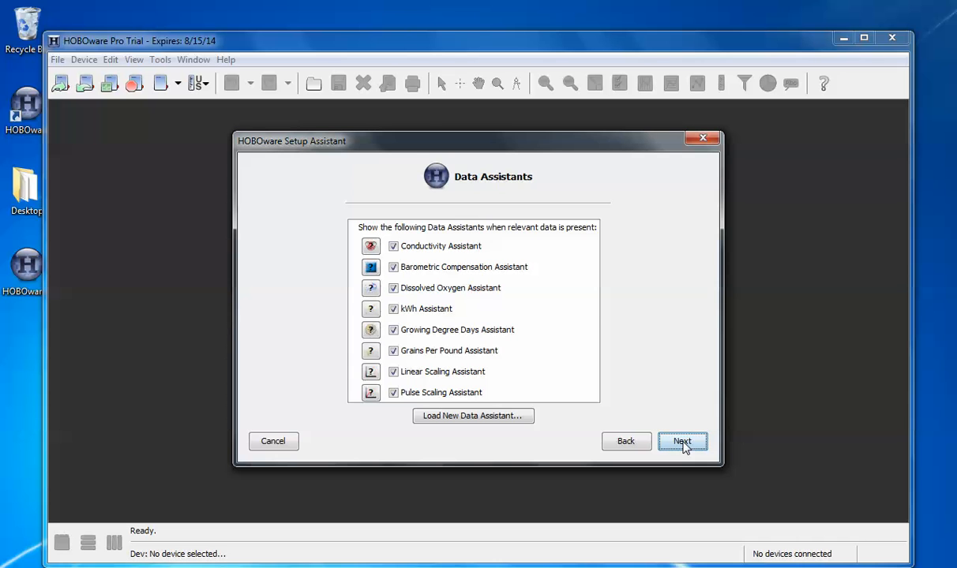
click(682, 442)
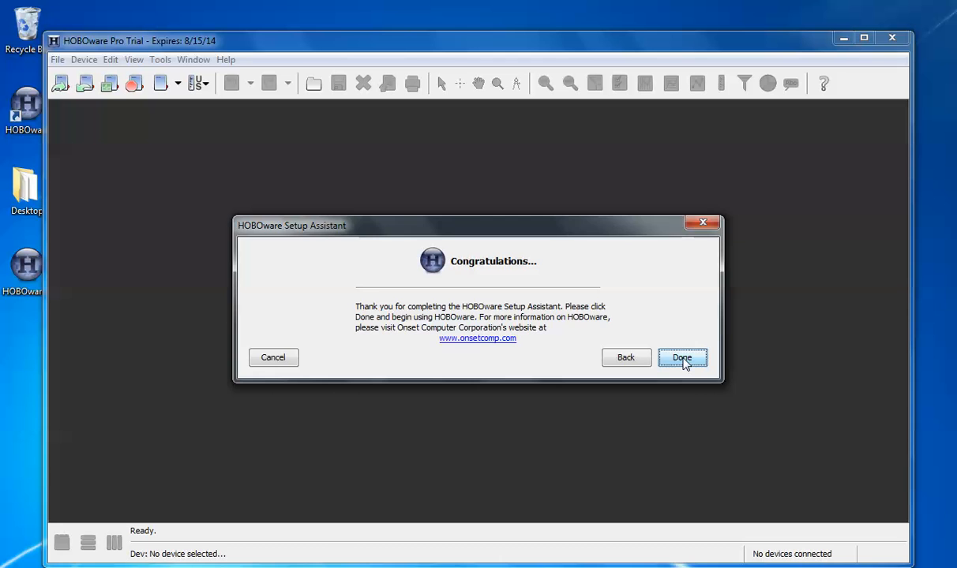
click(682, 357)
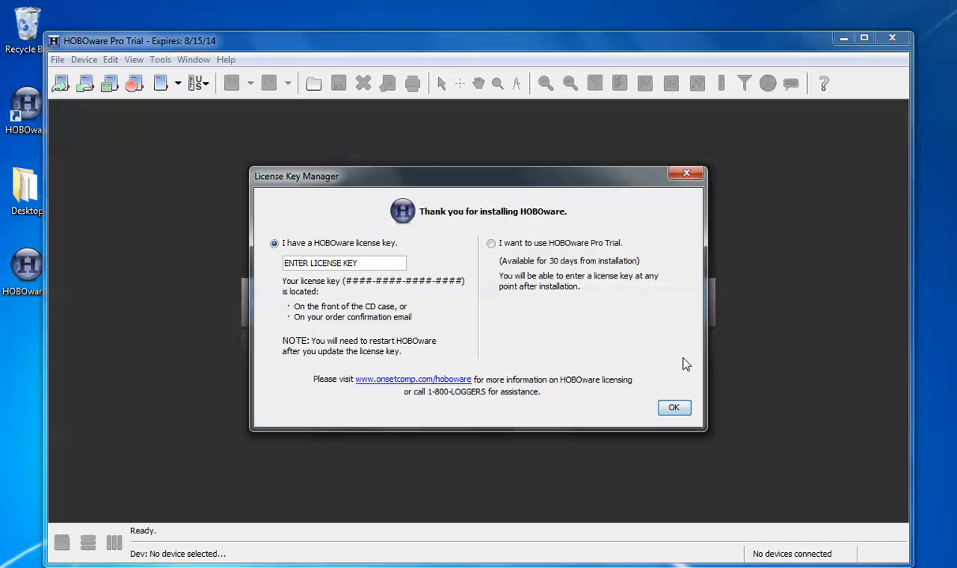
click(344, 262)
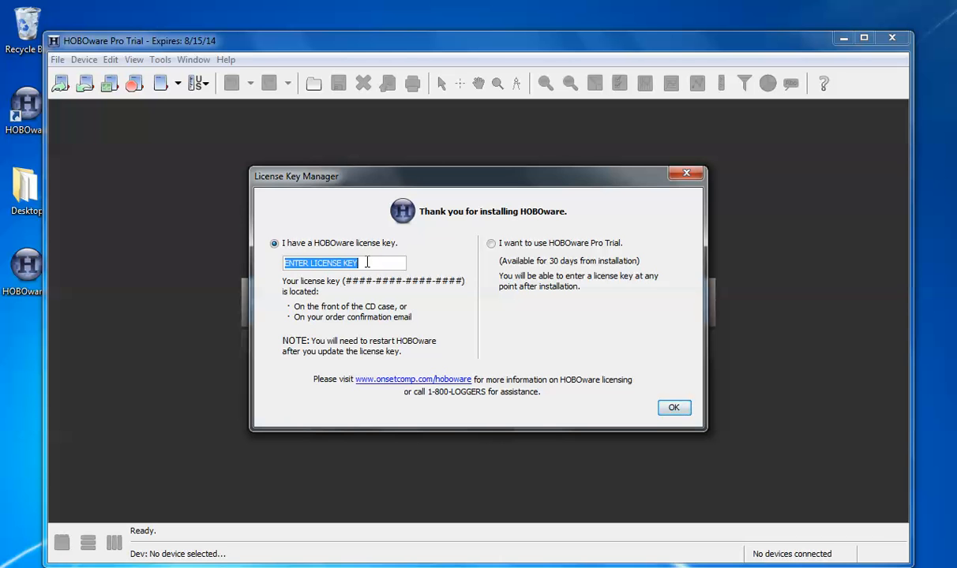
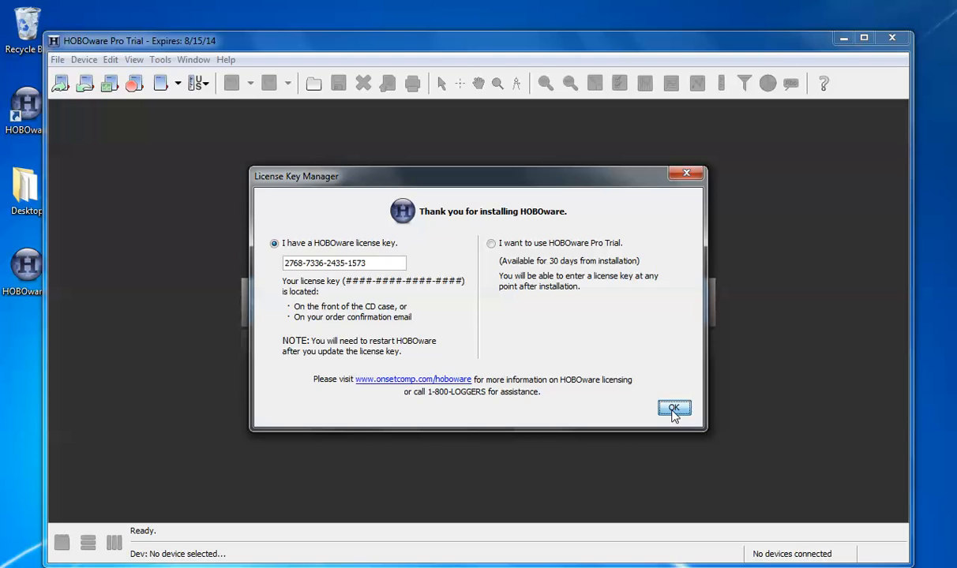
click(676, 408)
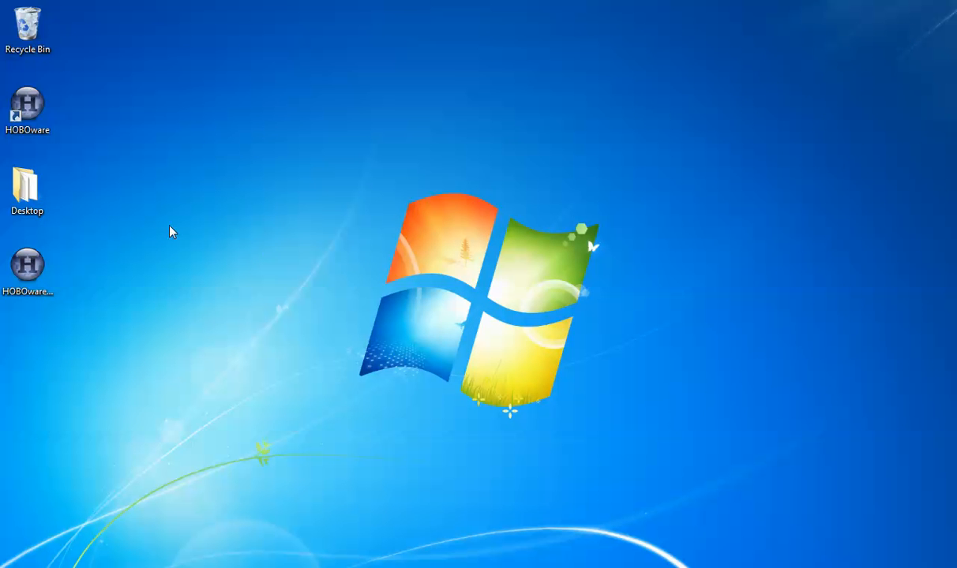
- Relaunch HOBOware Pro and show the License Key Manager from Help > Manage License Key
click(27, 104)
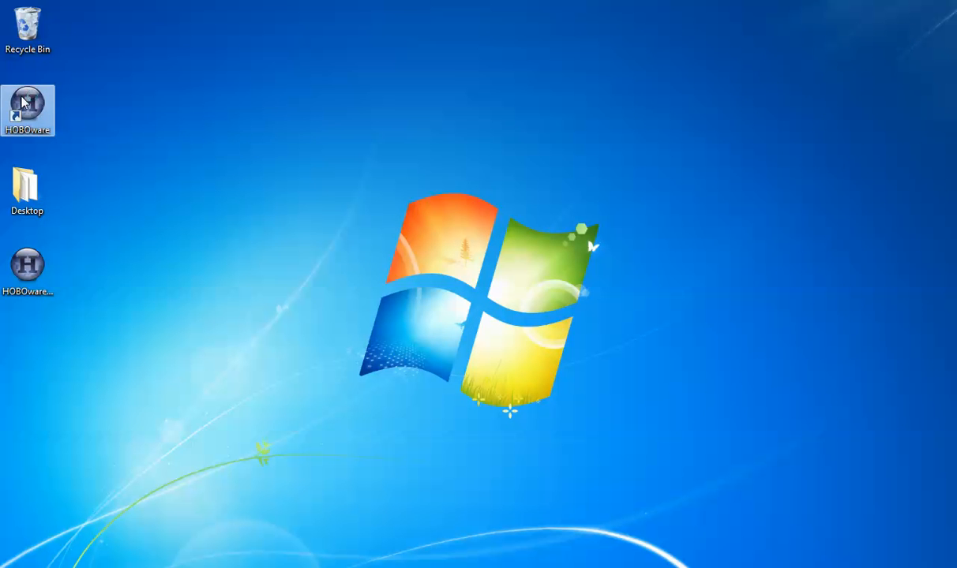
double_click(27, 103)
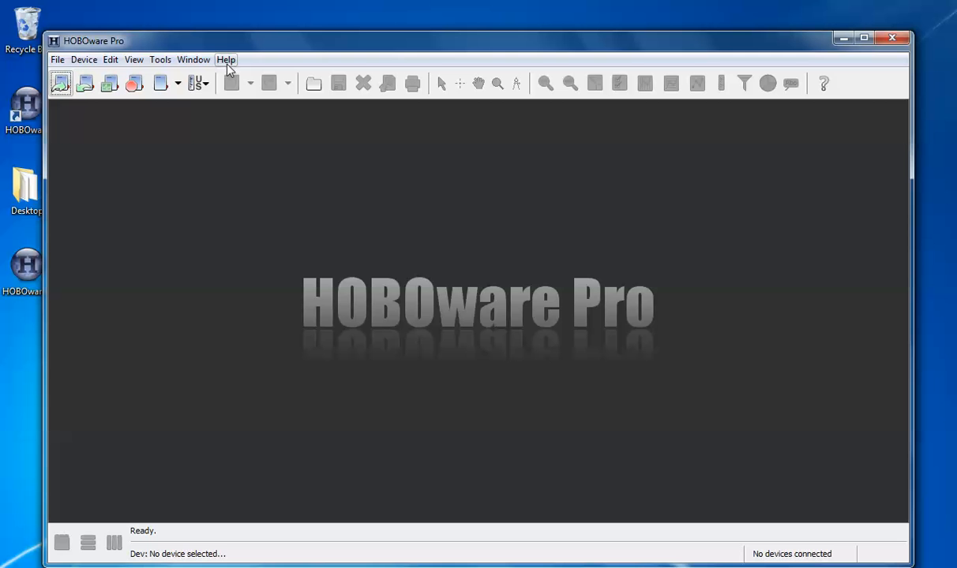
click(227, 60)
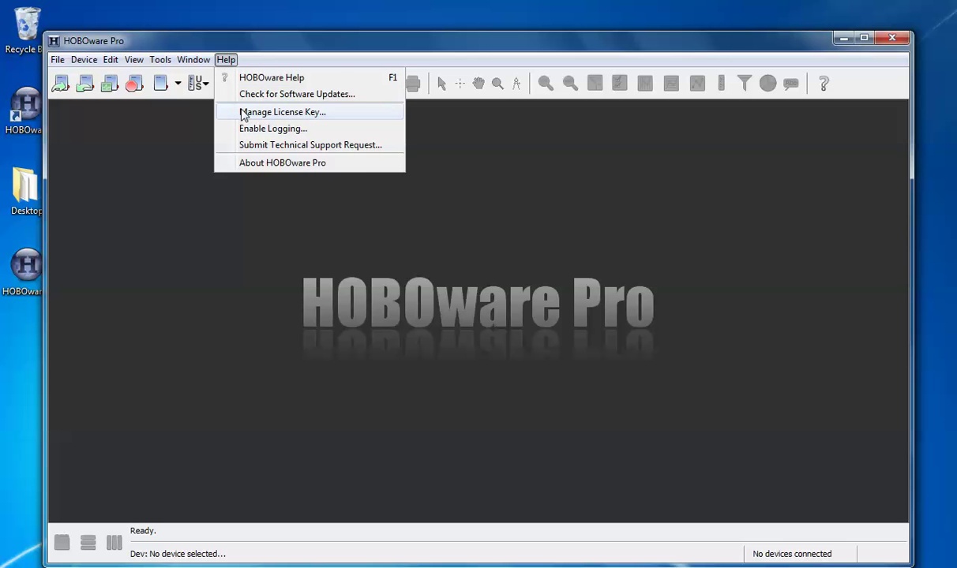
click(282, 110)
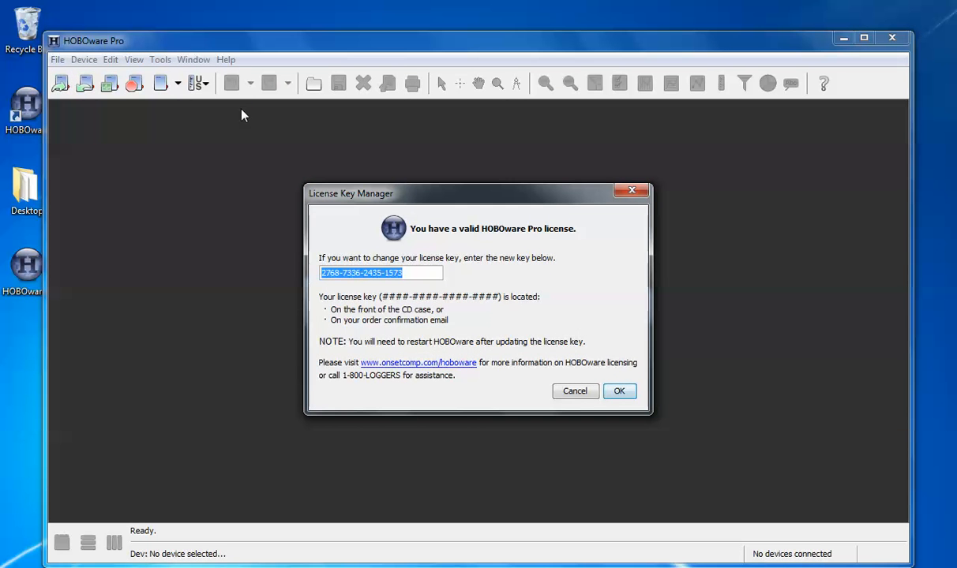